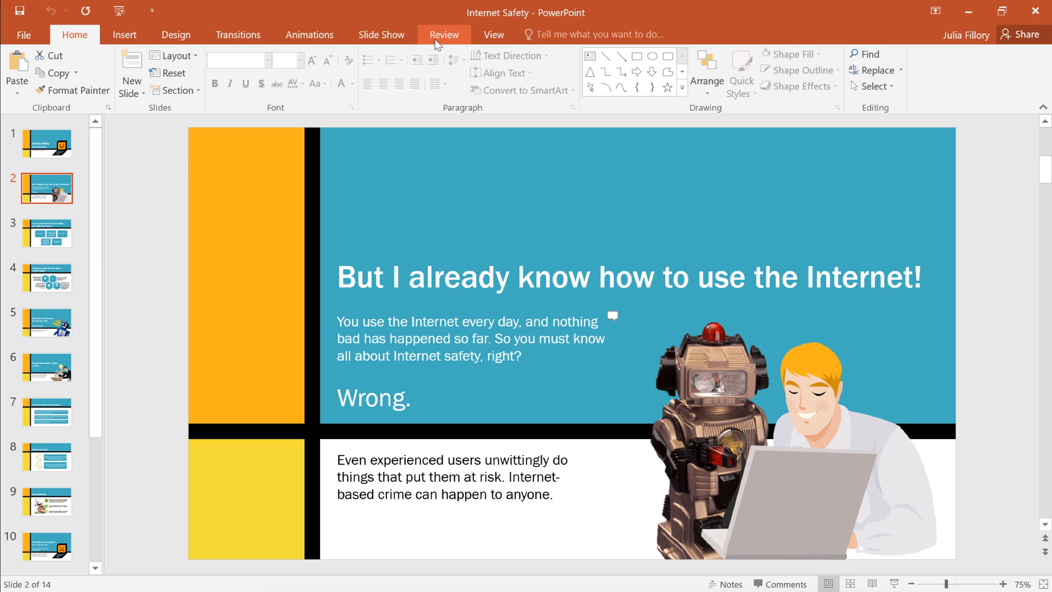
Step: Switch to the Review ribbon to reach the commenting tools for slide 2
click(444, 34)
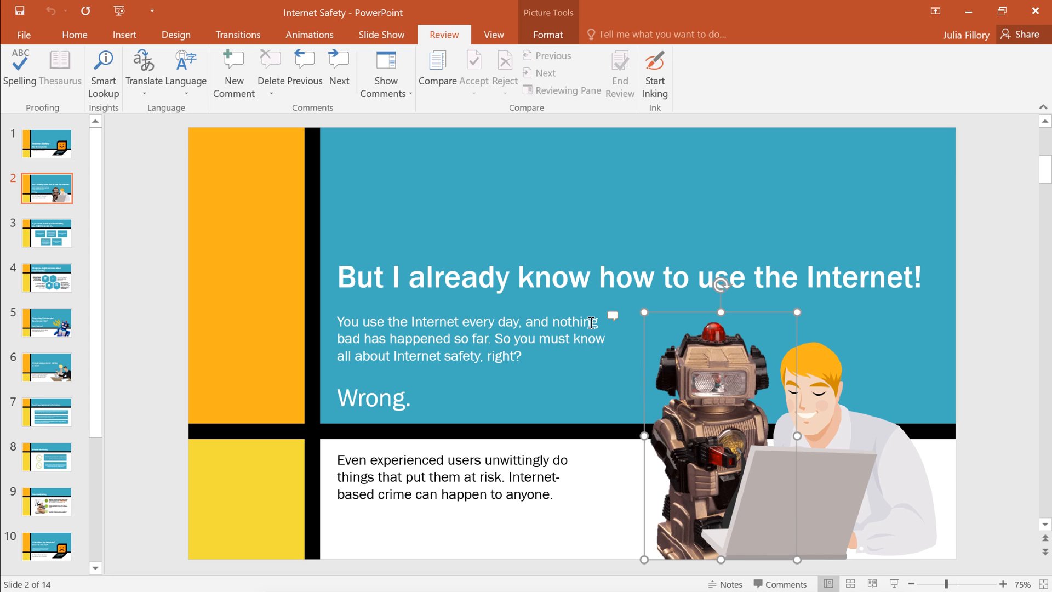
mouse_move(244, 80)
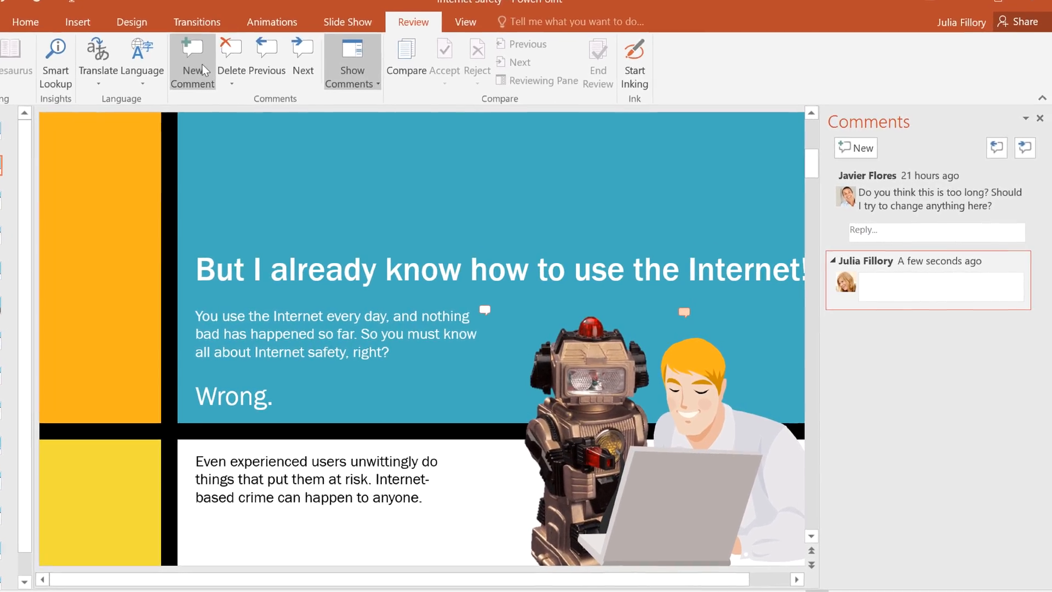
Step: Post the comment "Cool robot!" on the robot picture, then select the earlier question comment
text(Cool robot)
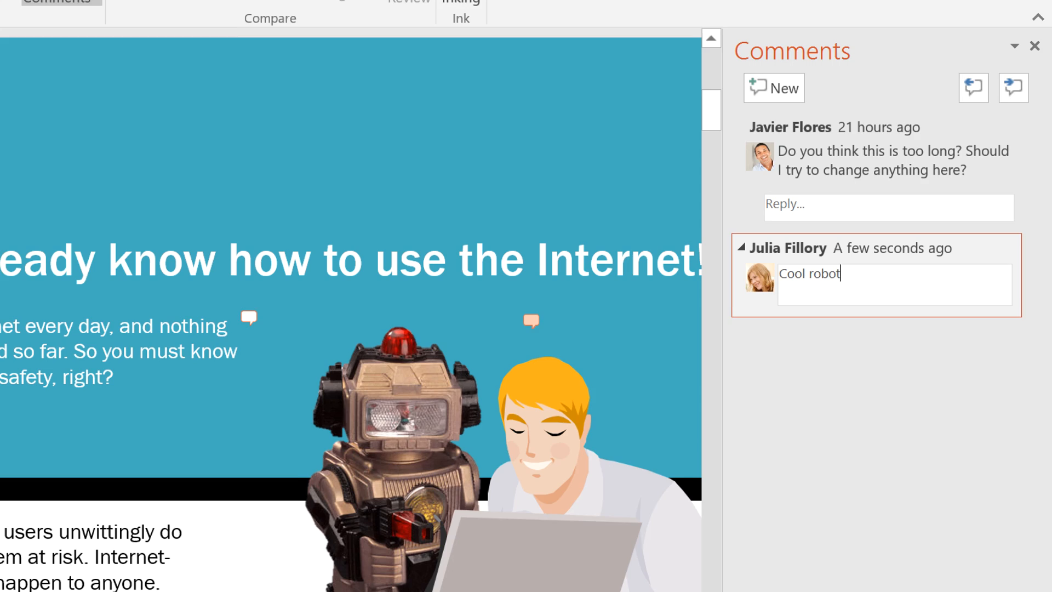
text(!)
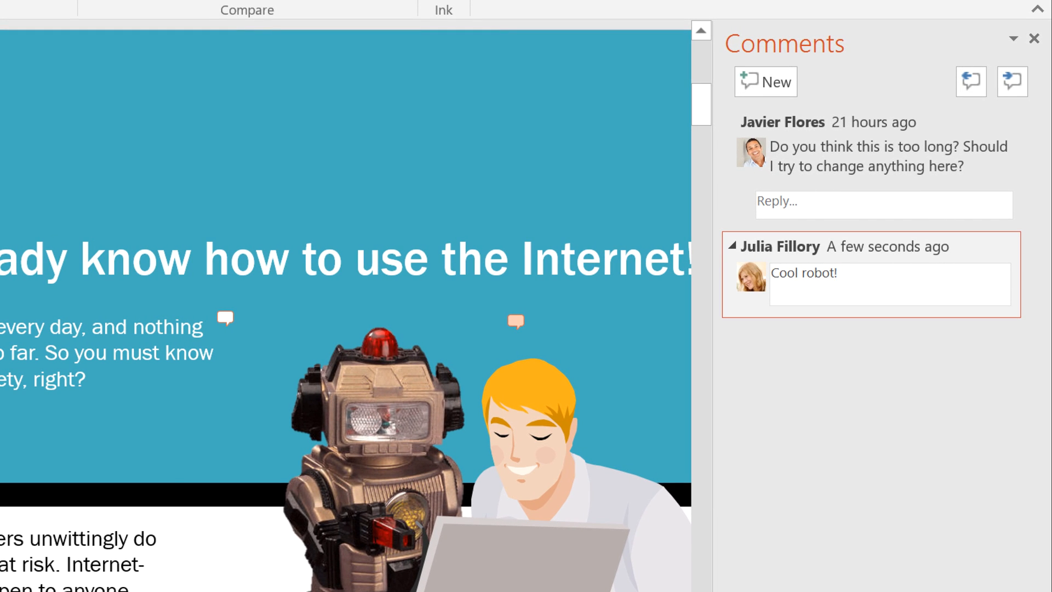
click(835, 273)
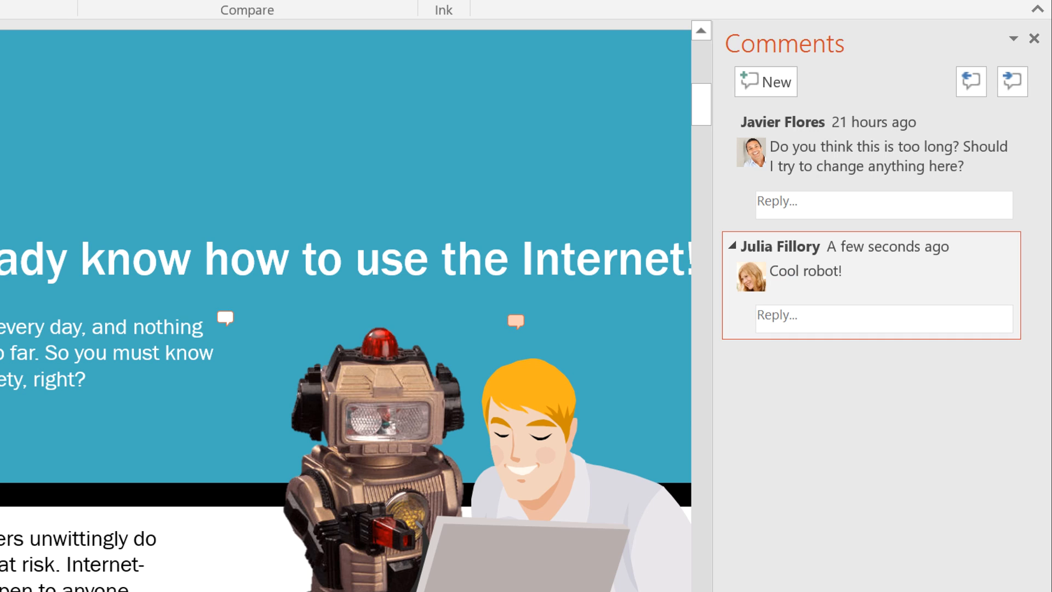
click(516, 322)
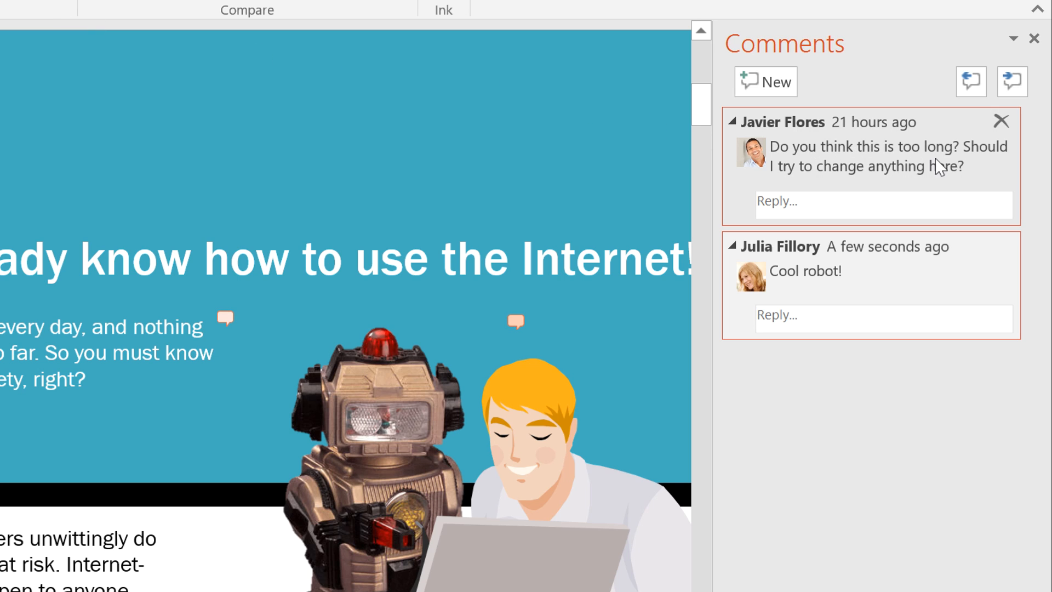
mouse_move(977, 171)
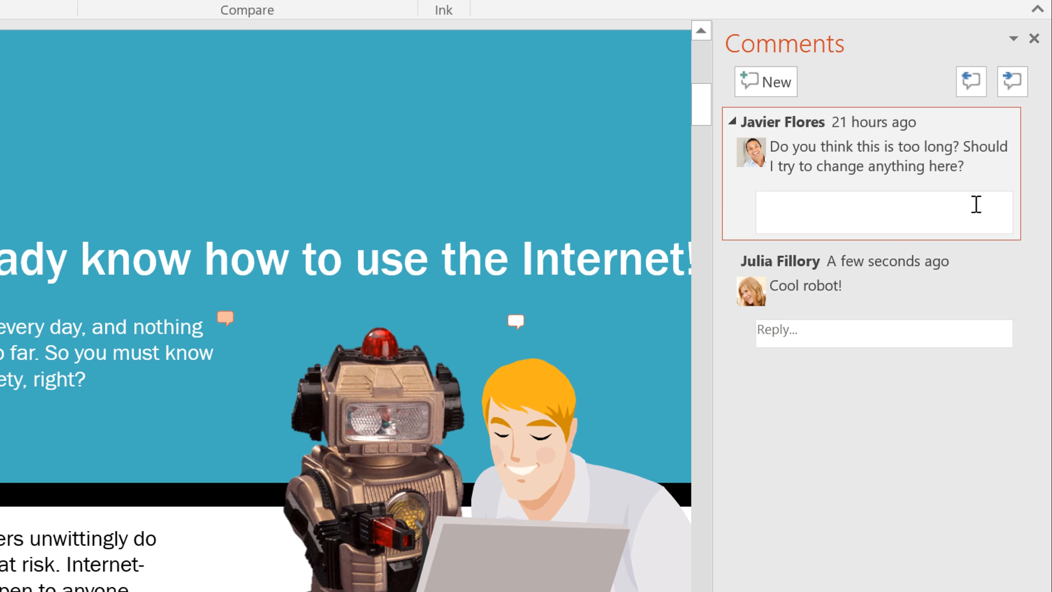
Step: Reply to the too-long question with "Nope, looks good to me!"
text(Nope, looks)
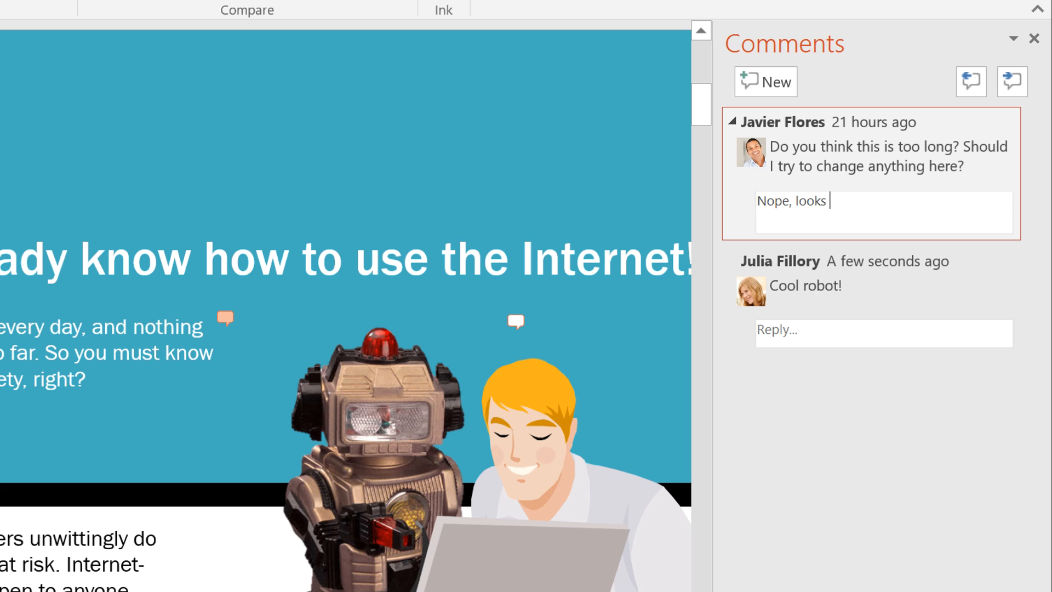
text(good to me!)
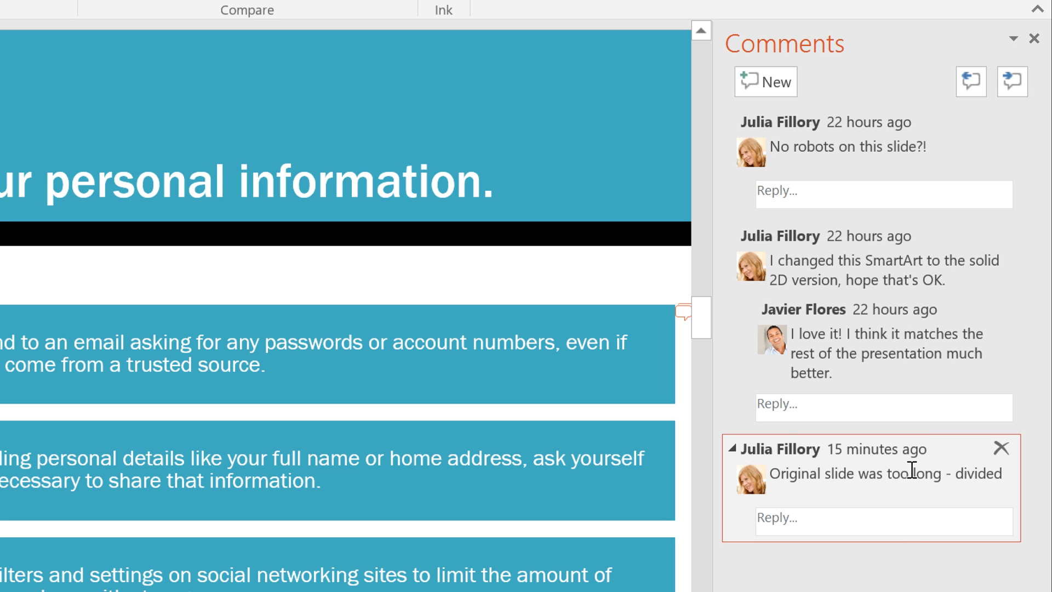
Step: Edit the comment to read "Original slide was too long - divided into two slides"
click(886, 473)
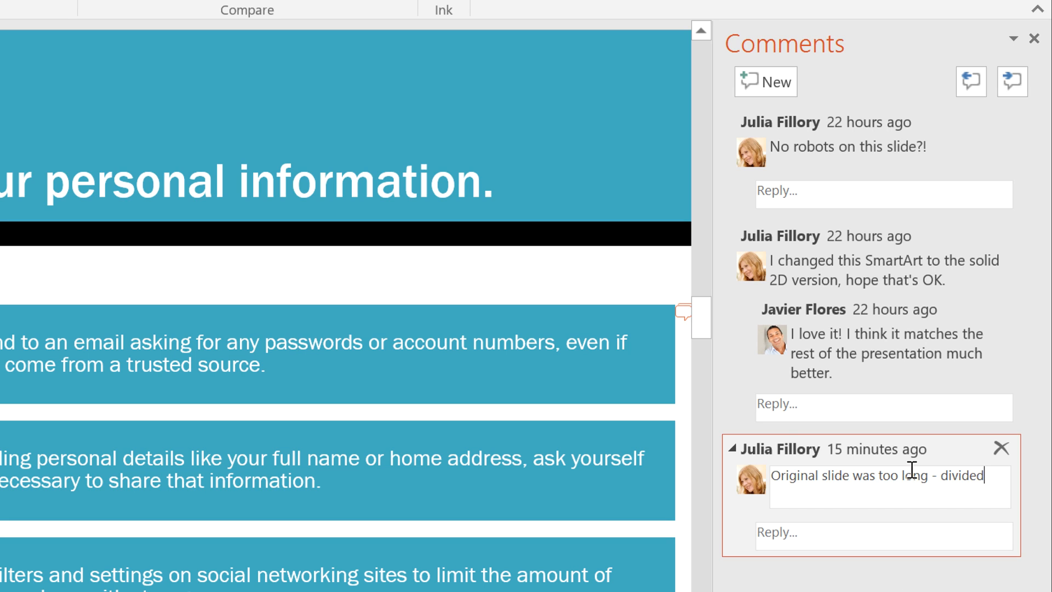
text(into t)
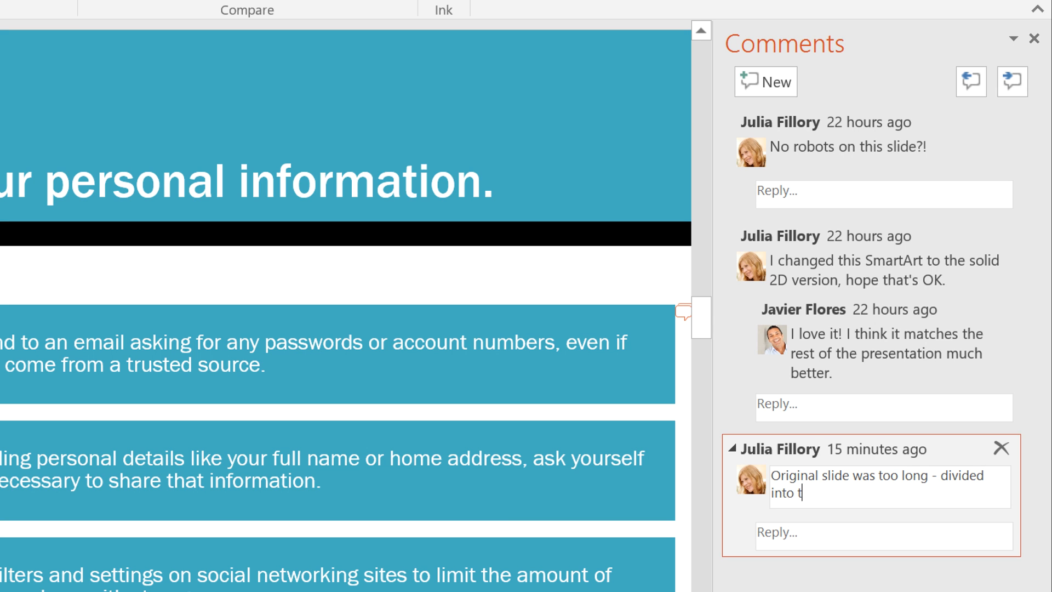
text(wo slides)
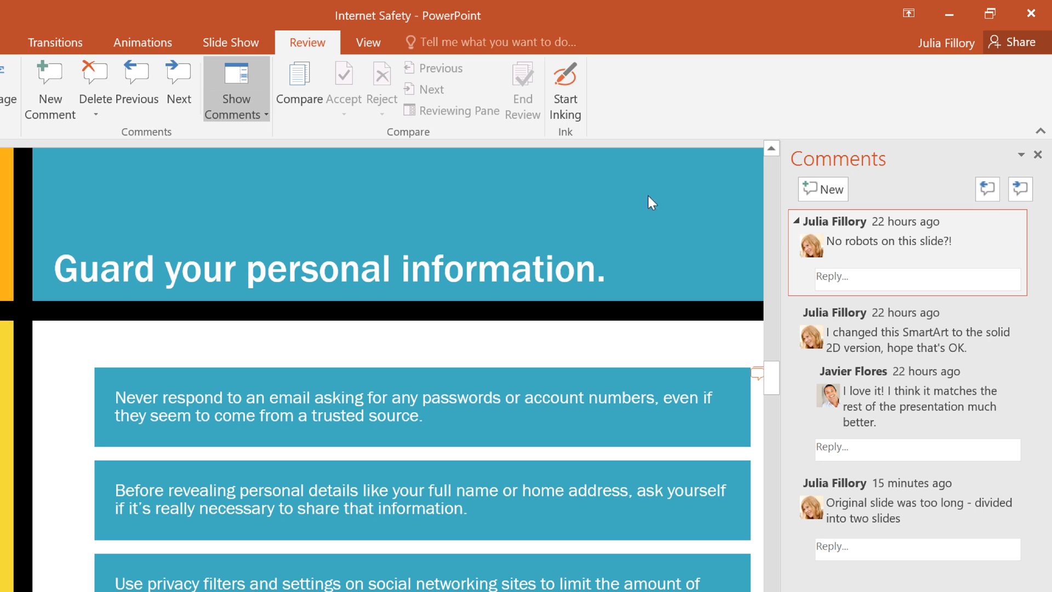
mouse_move(97, 88)
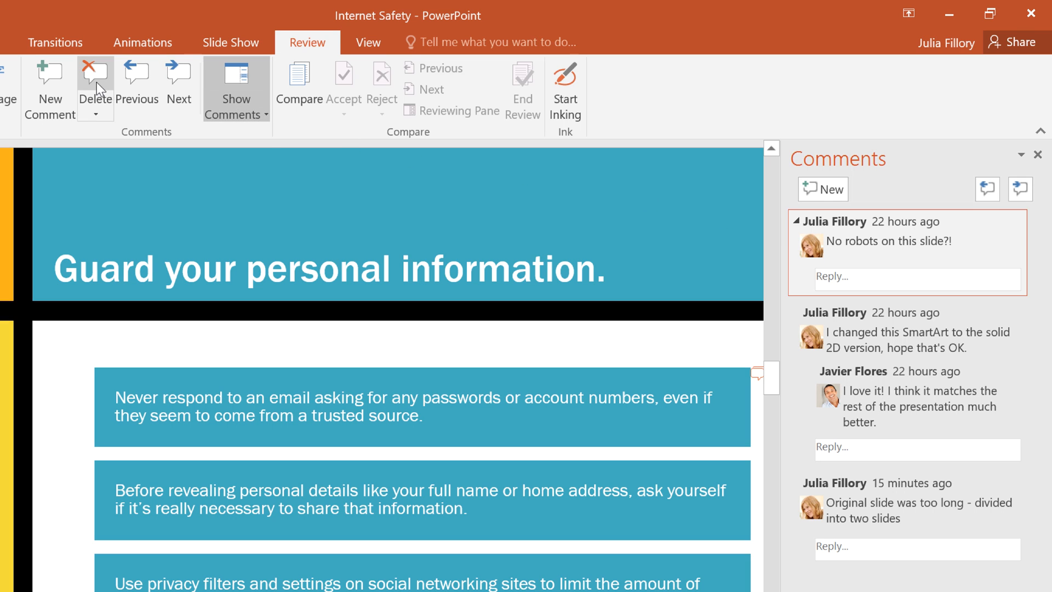
Step: Delete the "No robots on this slide?!" comment via the Review Delete command
click(91, 75)
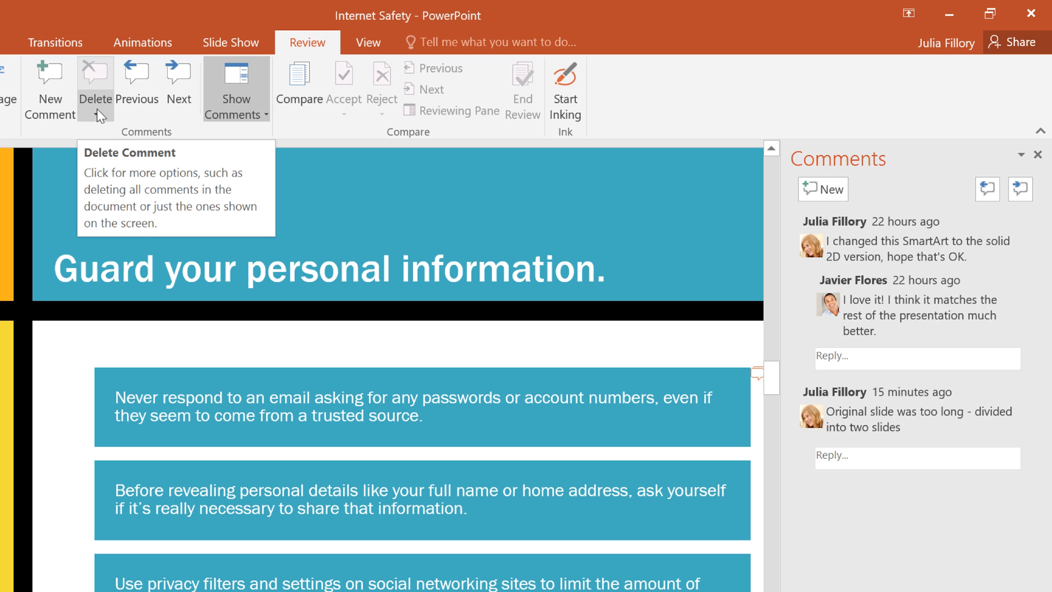
click(93, 82)
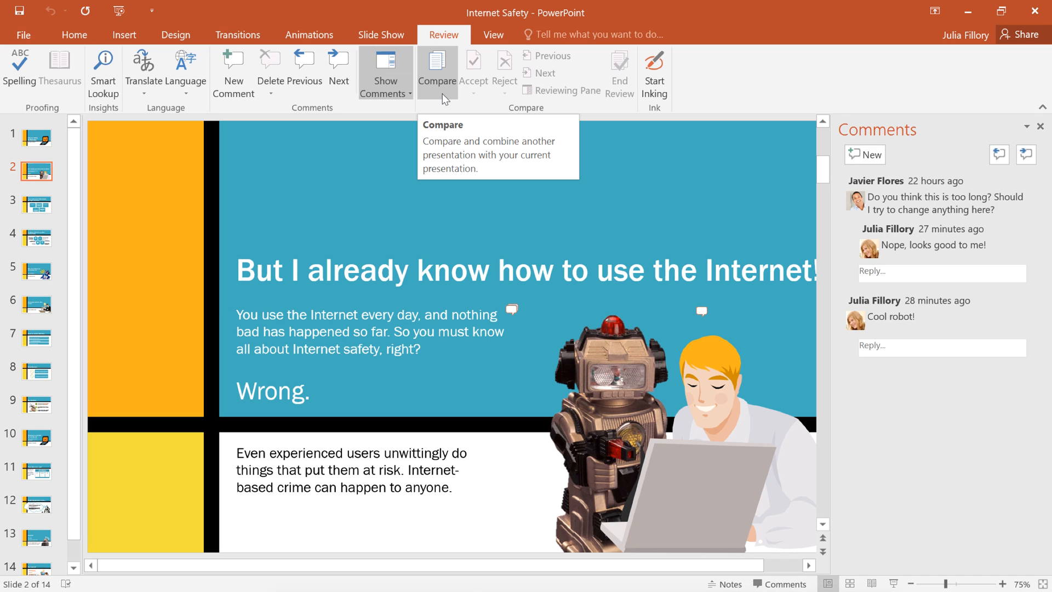
Step: Compare and merge the file Internet Safety - Tim's Edits into this presentation
click(437, 60)
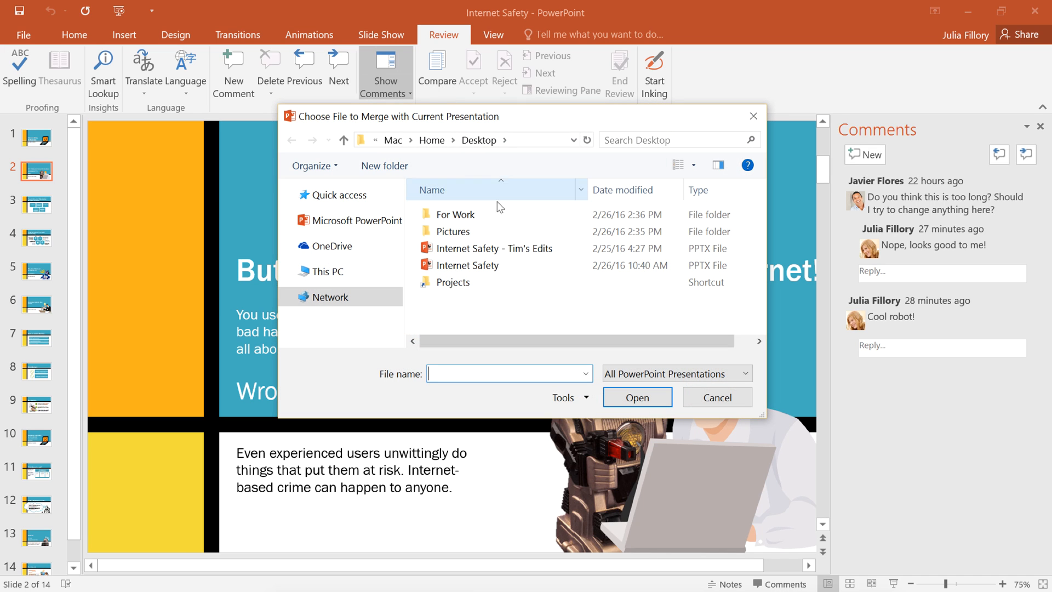
mouse_move(513, 256)
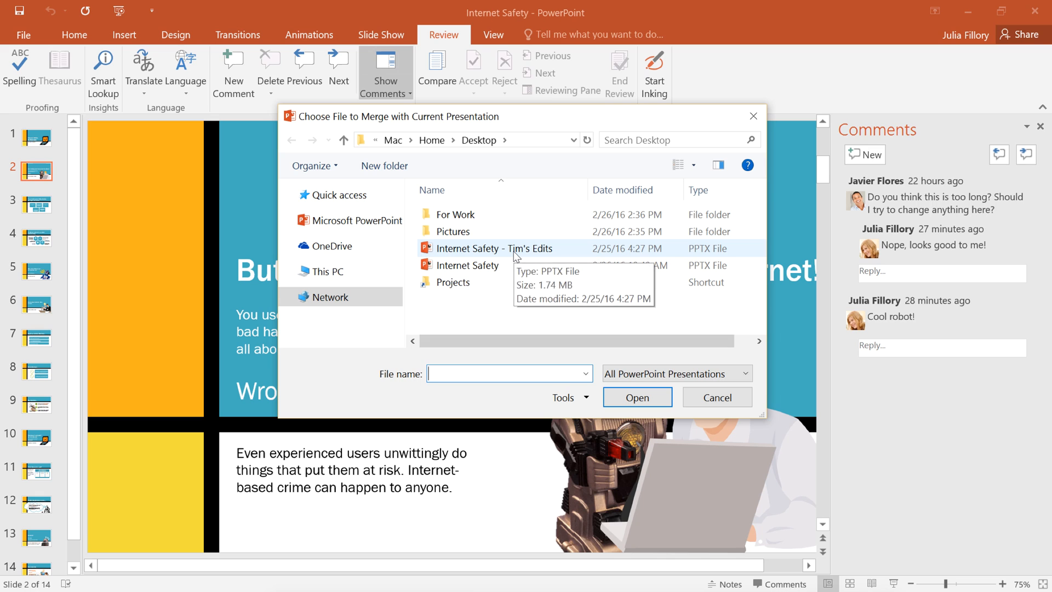
click(494, 248)
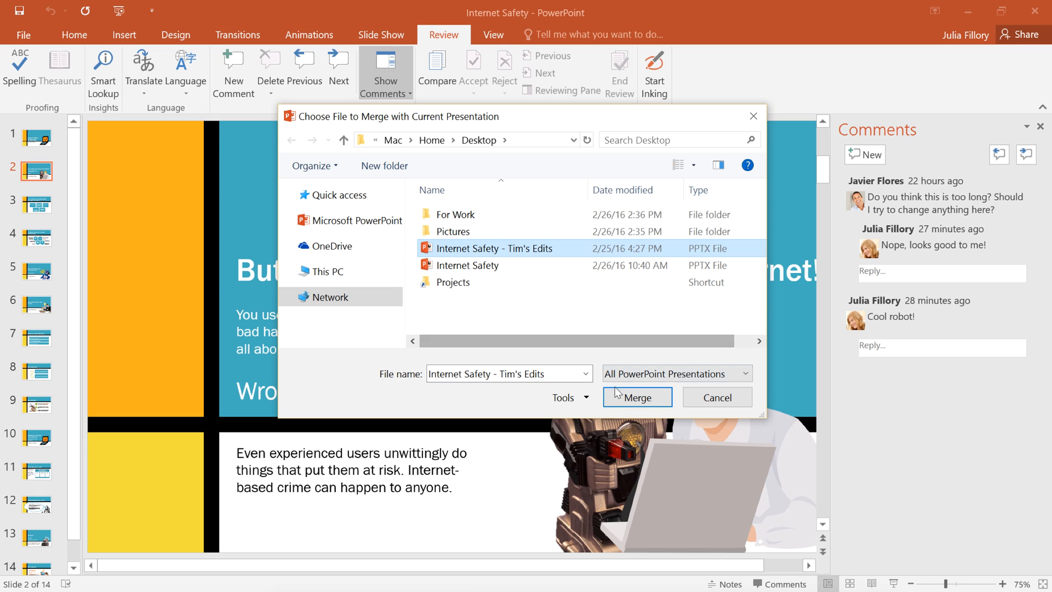
click(637, 397)
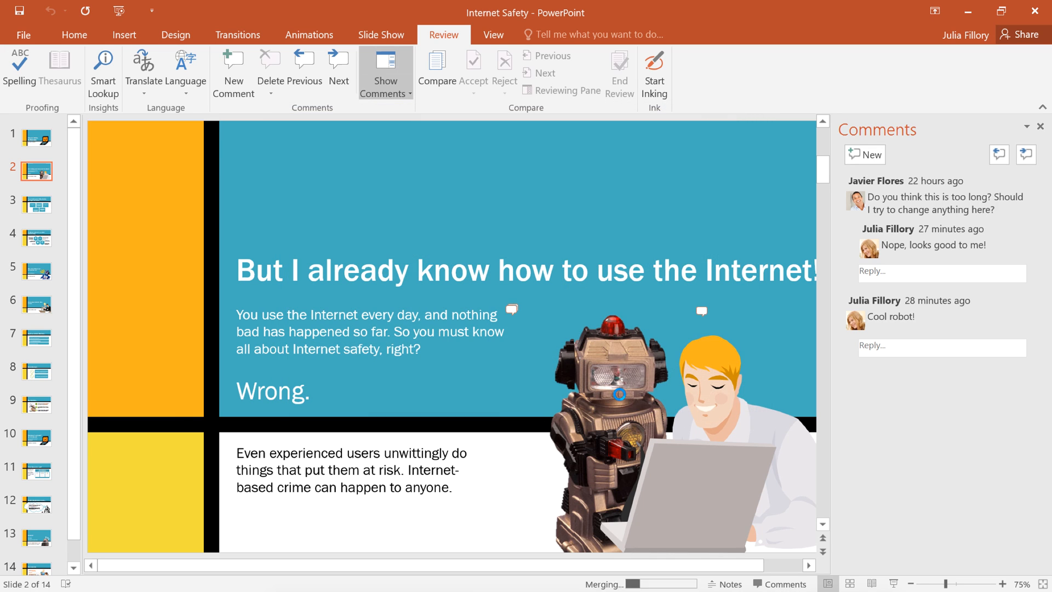
click(567, 90)
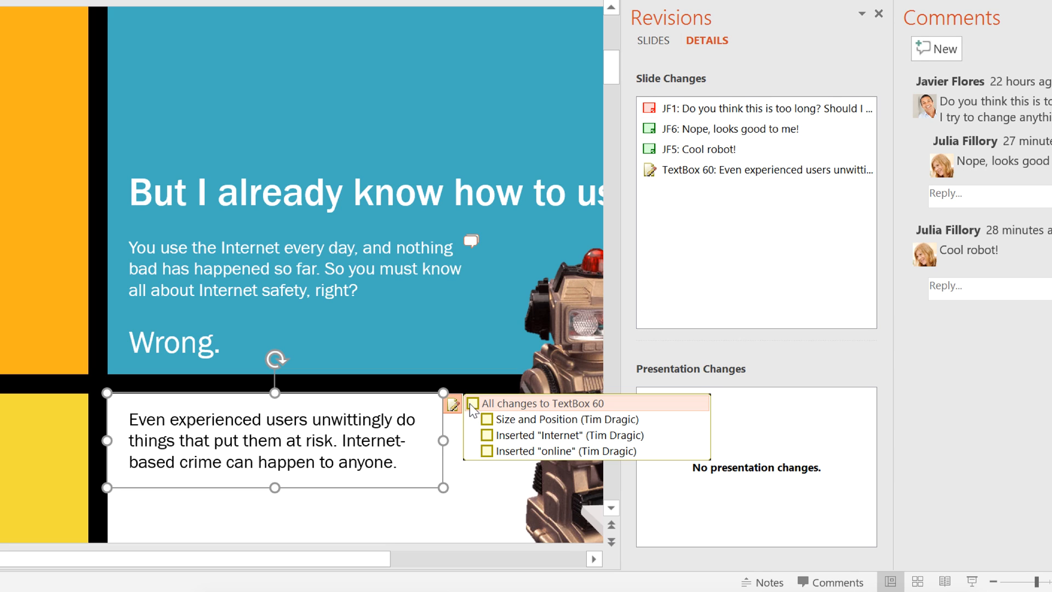
Step: Accept all of Tim's changes to TextBox 60 so it mentions Internet users and things online
click(472, 403)
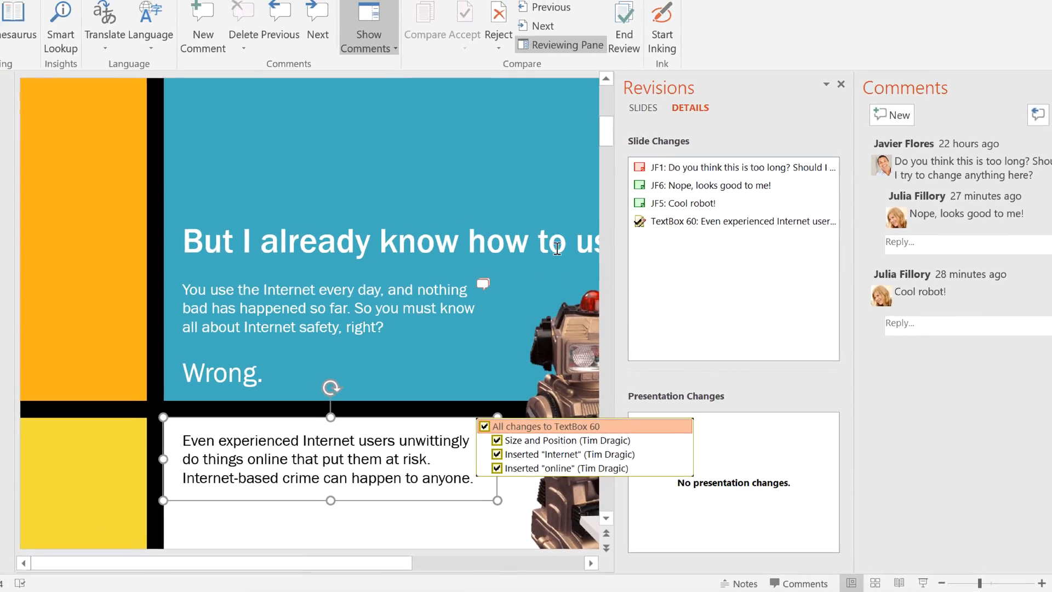
mouse_move(620, 65)
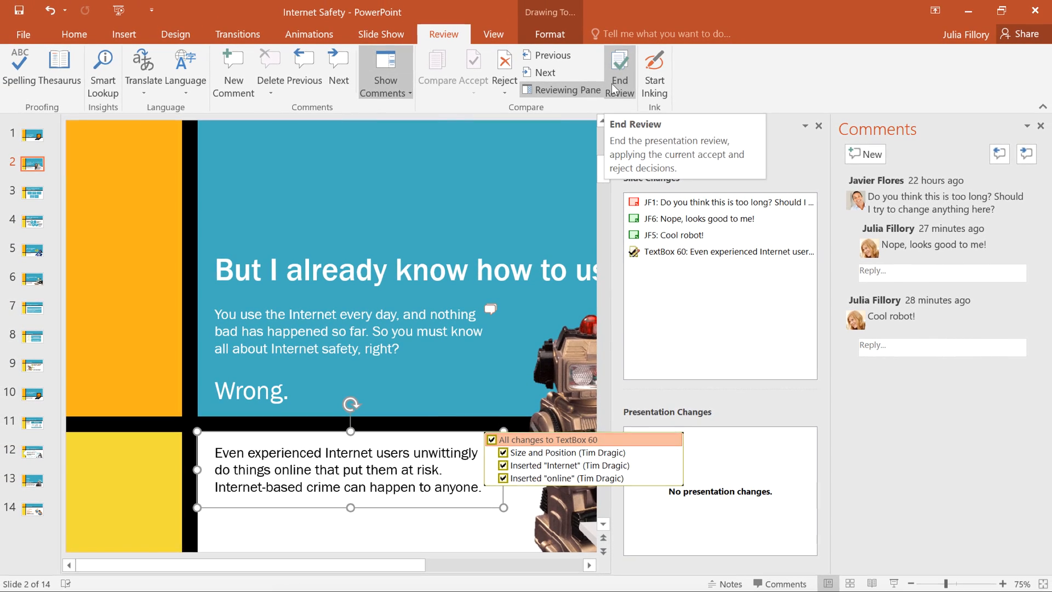
Step: End the review and confirm, applying the accepted edits permanently
click(619, 68)
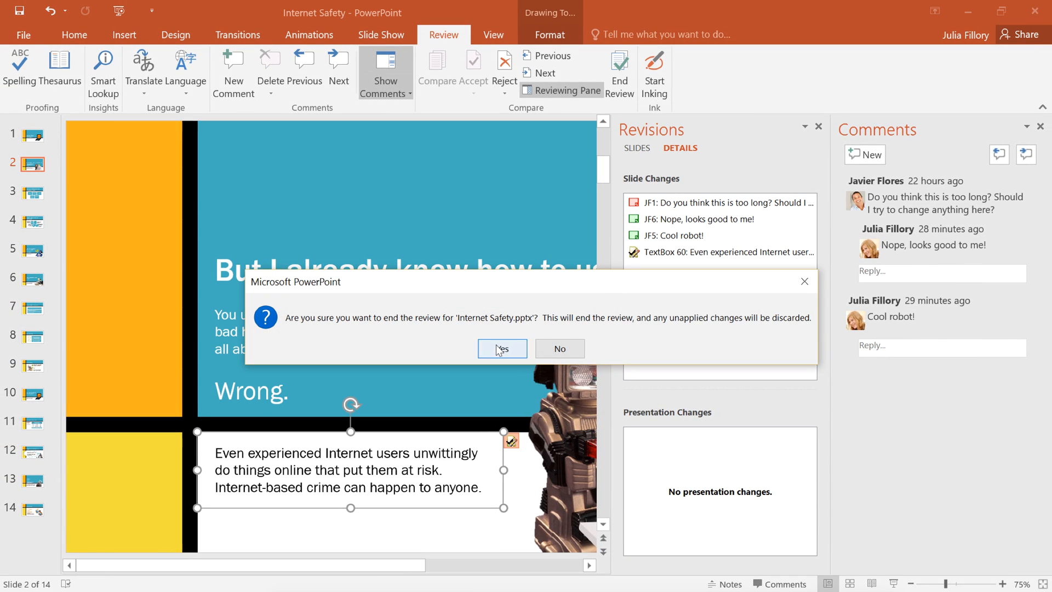
click(501, 349)
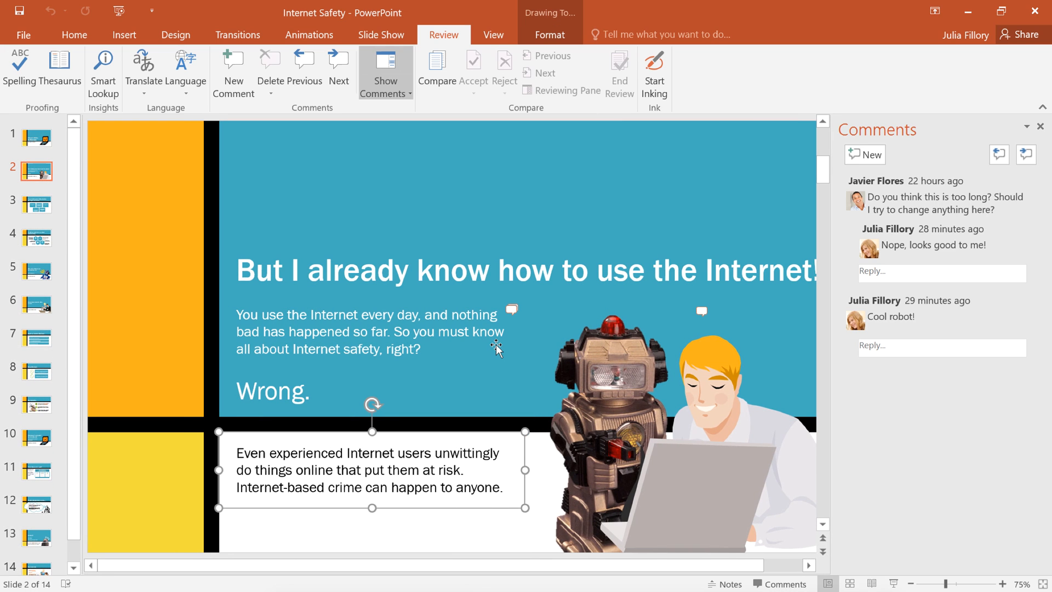